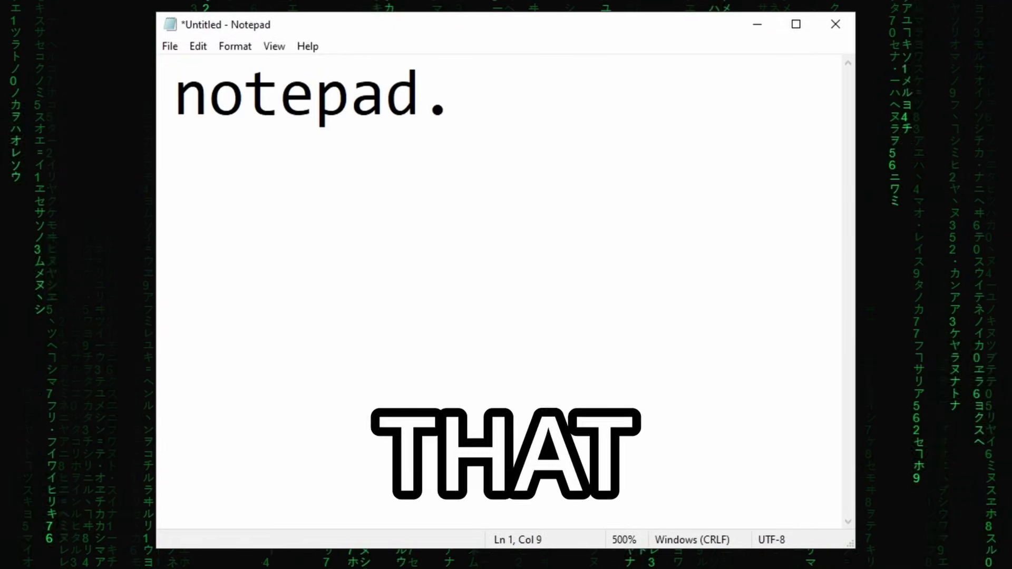
Type the line 'Hello! I' into the untitled Notepad document.
text(write text)
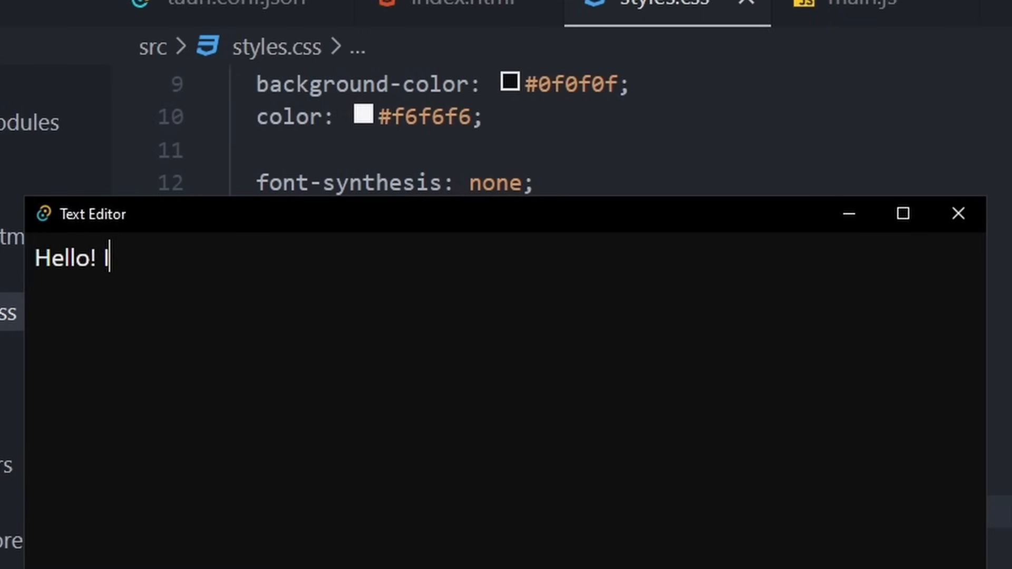
Switch to the main.js tab and type a greeting ending 'how's it going' to test the editor.
click(859, 3)
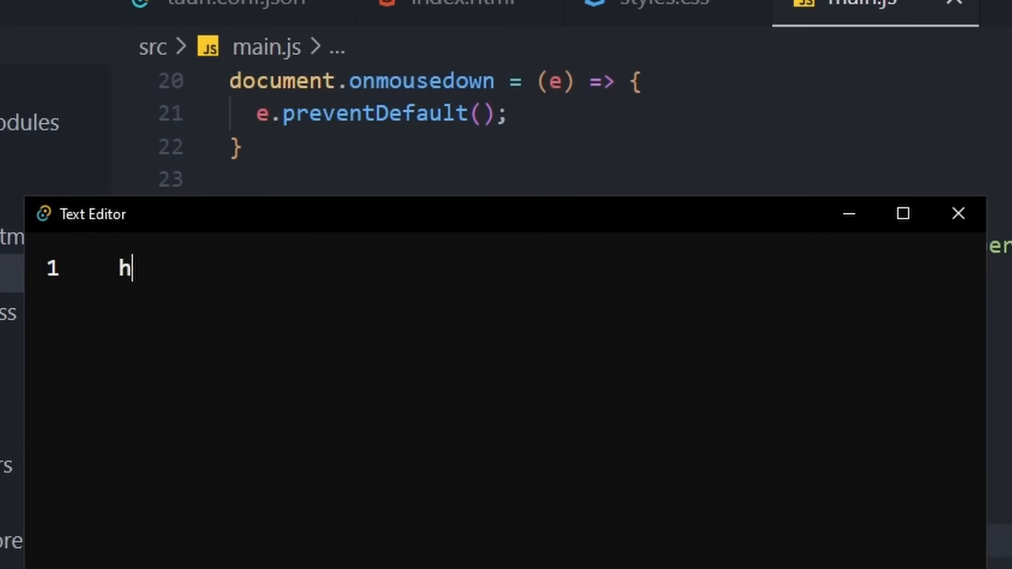
text(ows it going)
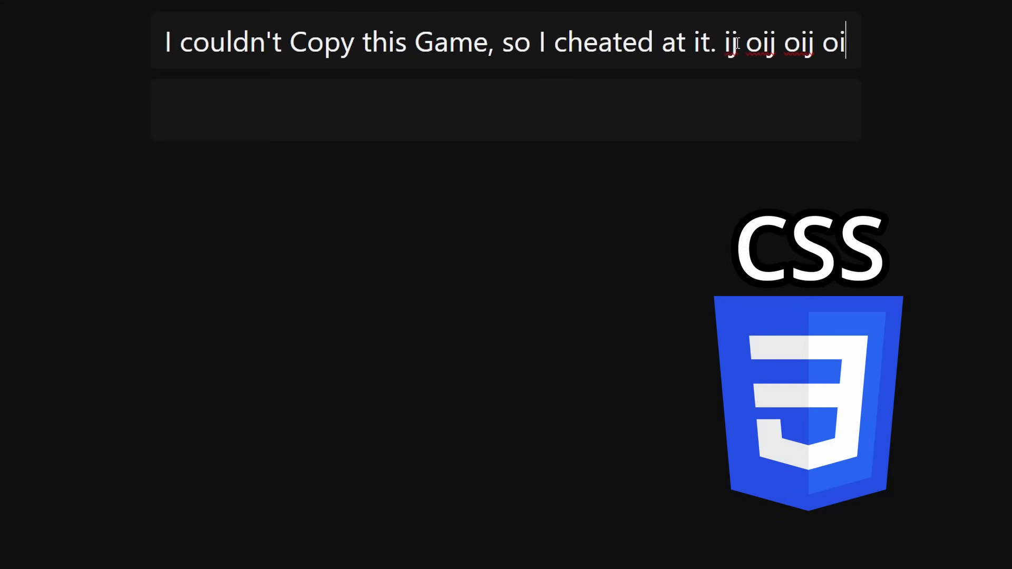
Type 'what is happening lol' as the note's title, leaving the body empty.
text(input)
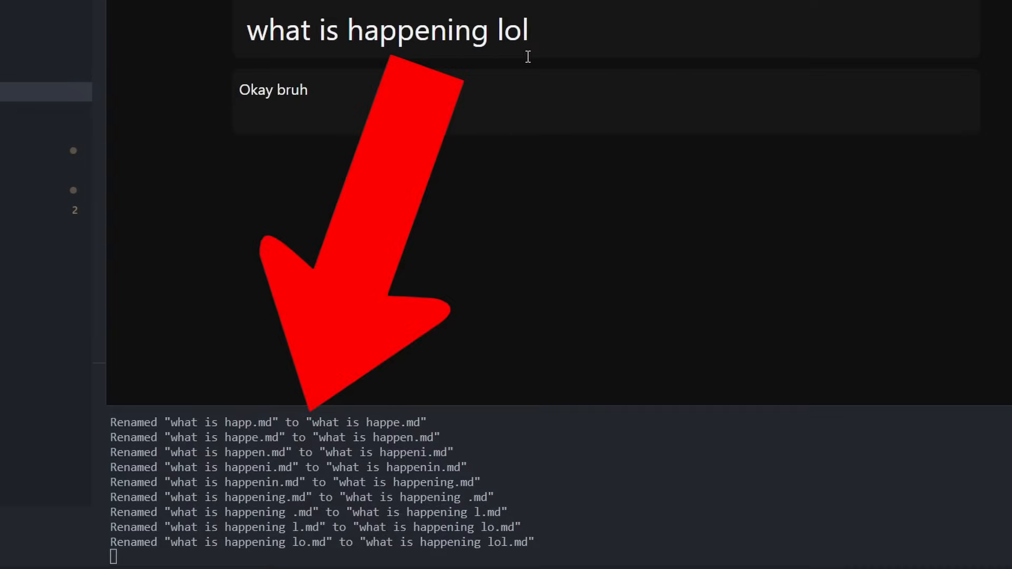
Retitle the note to 'yeah so i'm changing this' and type new content text.
text(this is now upd)
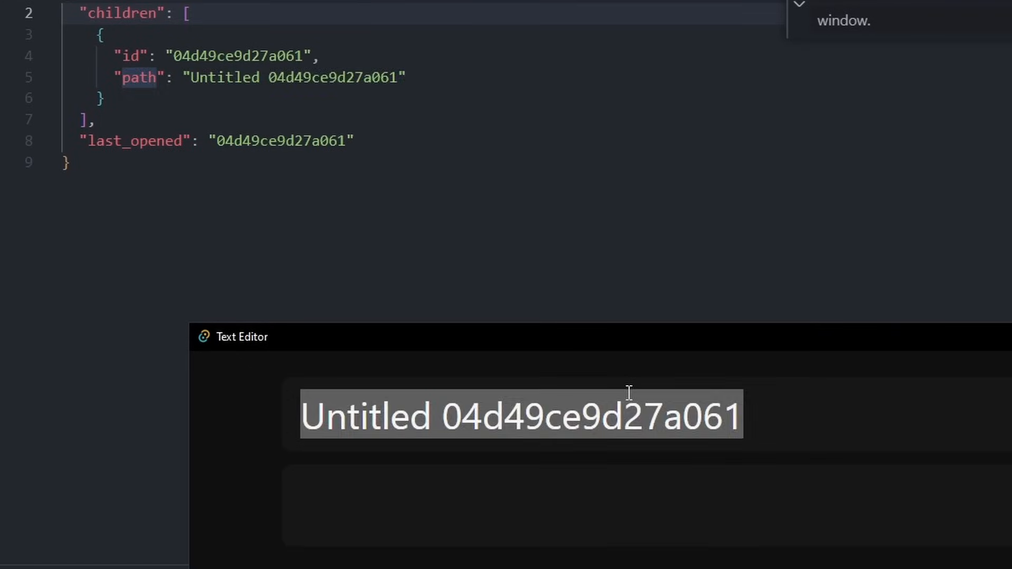
text(yeah so i'm ghc)
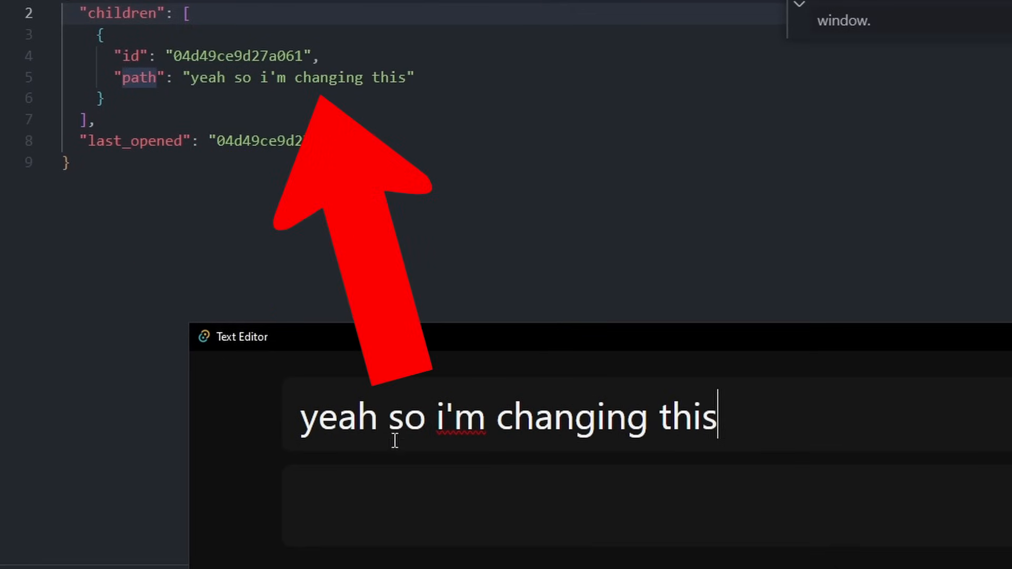
text(and the content to)
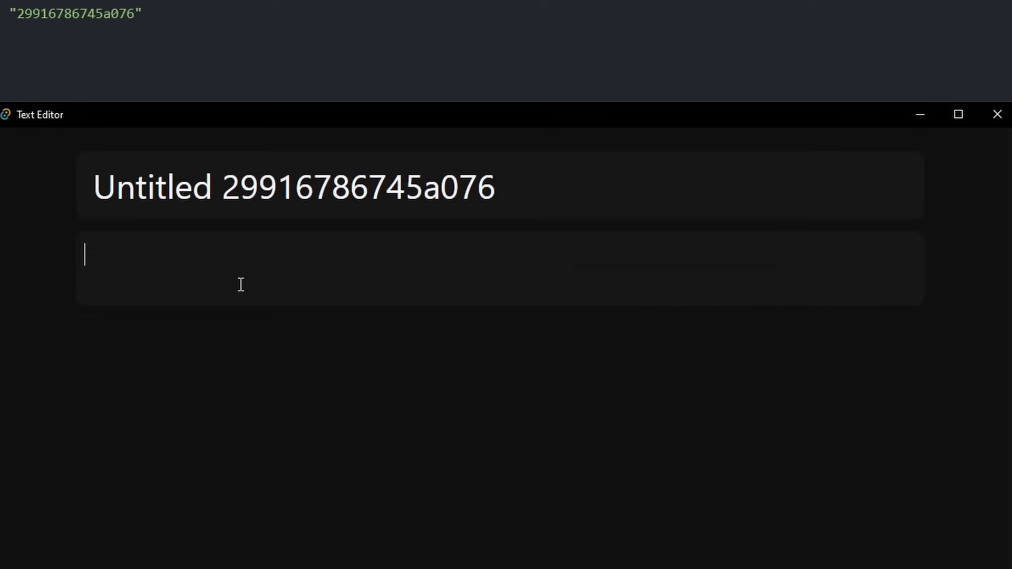
Type a long new title, then jump to another open note with Ctrl+1.
text(new)
click(501, 185)
text(ahhaha aint it fun seeing)
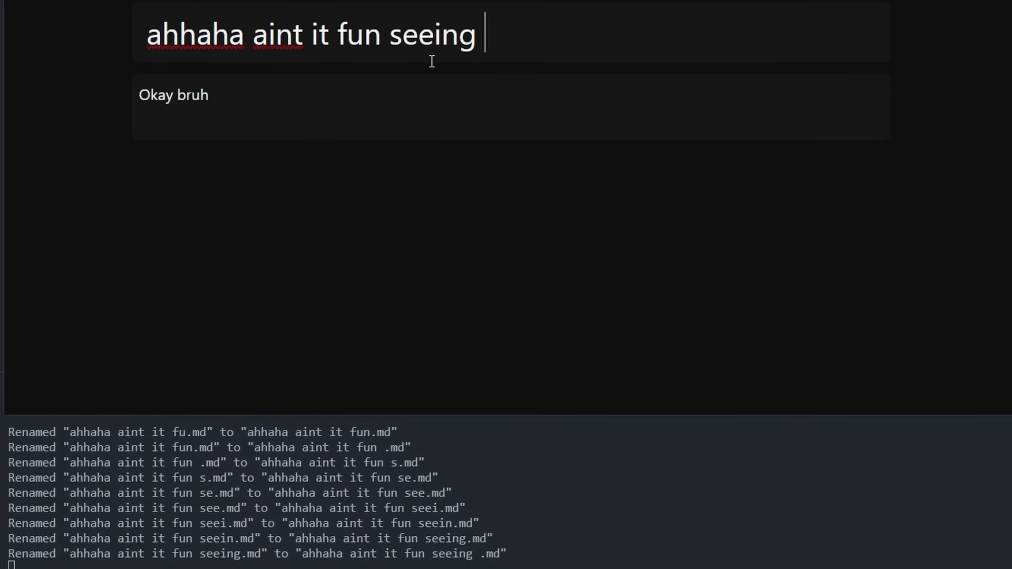
text(all that text build)
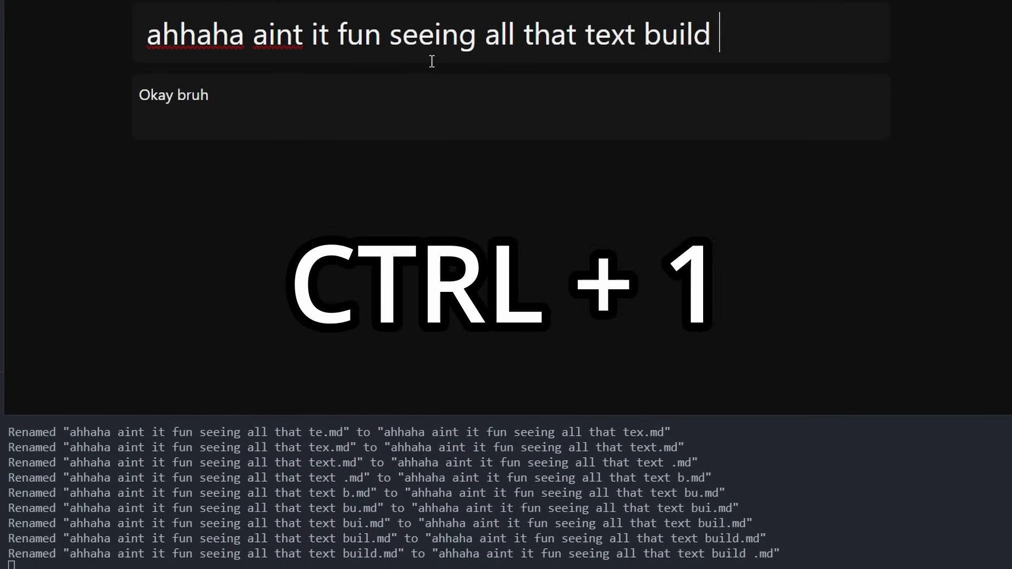
key(ctrl+1)
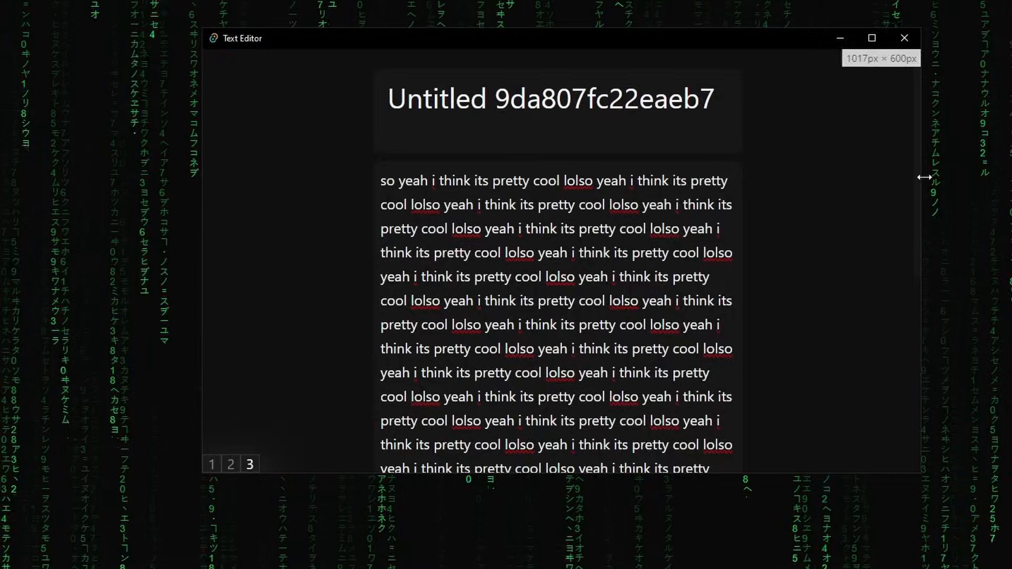
Narrow the window, write 'this is very impressive' / 'for real i agree', then cycle to an empty note.
drag(909, 177, 932, 241)
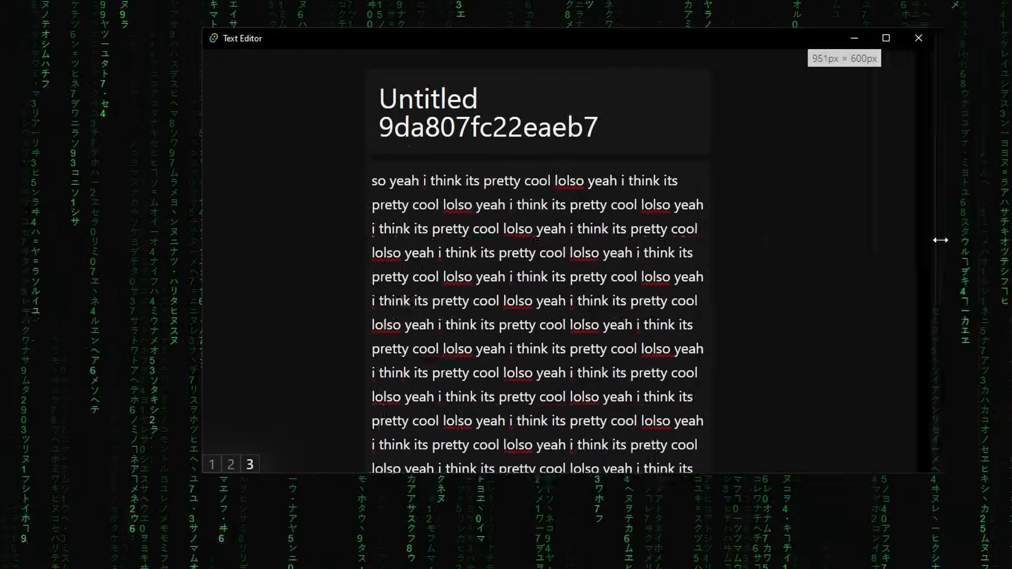
key(Tab)
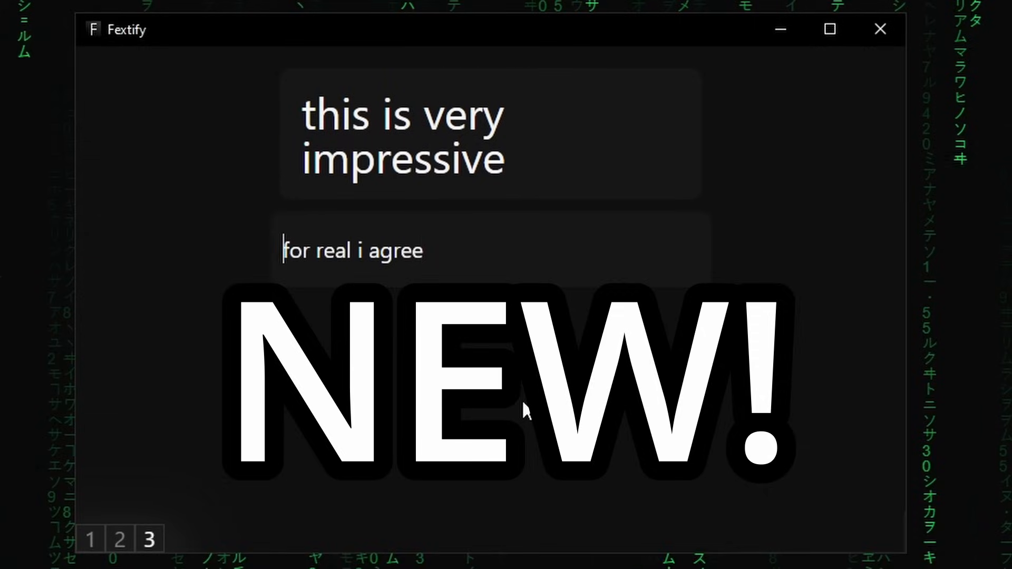
key(ctrl+1)
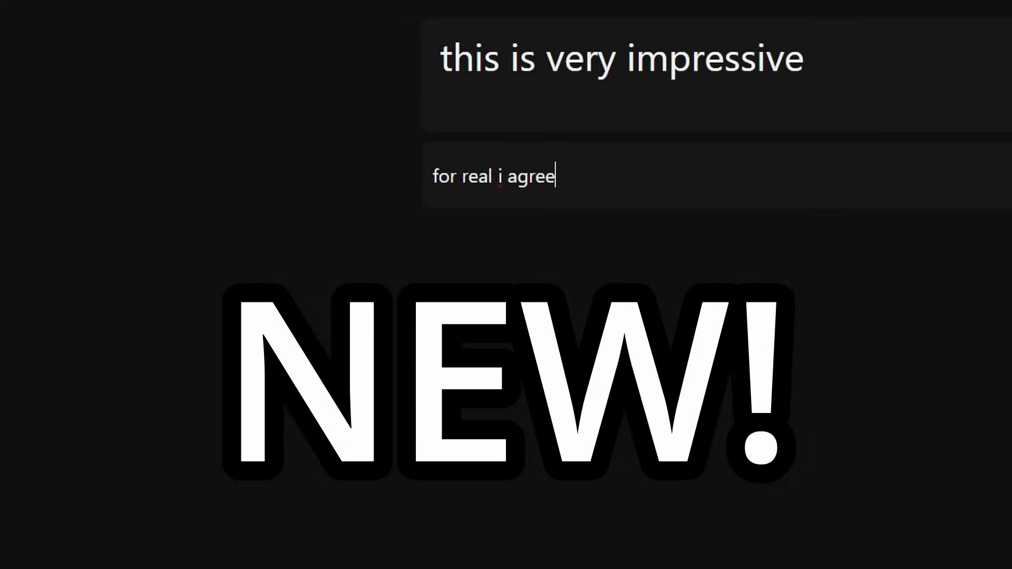
key(ctrl+Tab)
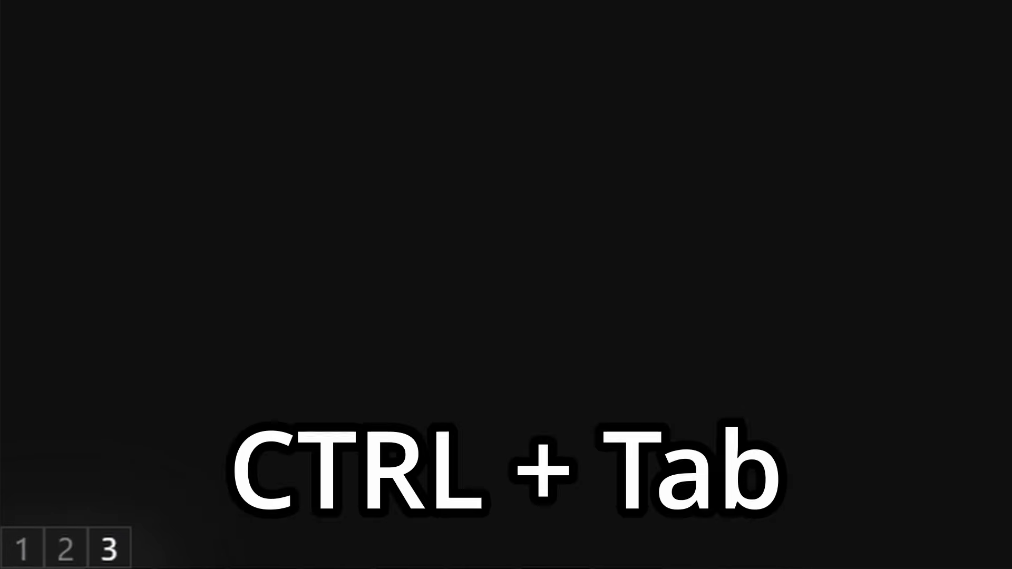
key(ctrl+Tab)
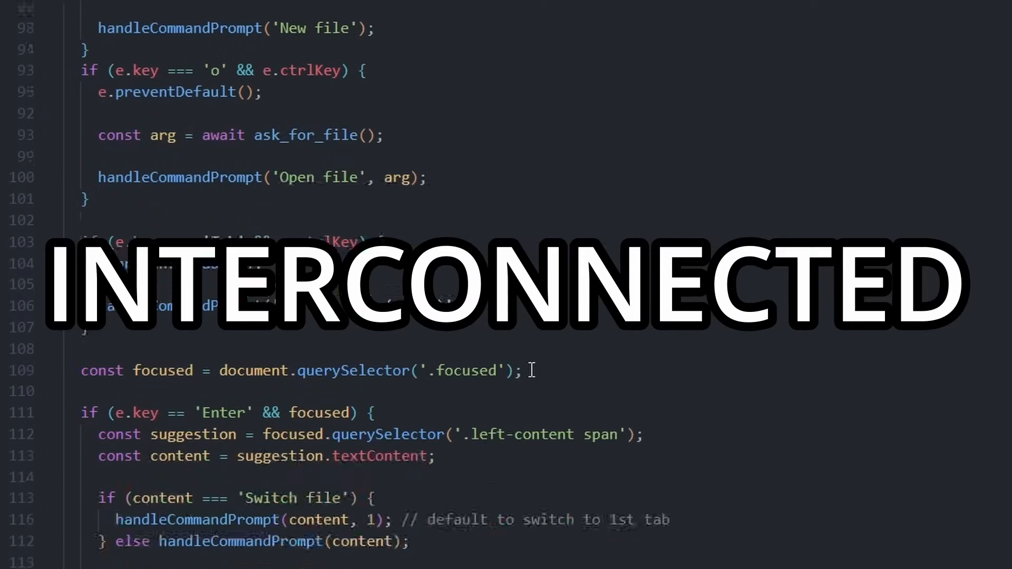
scroll(down, 3)
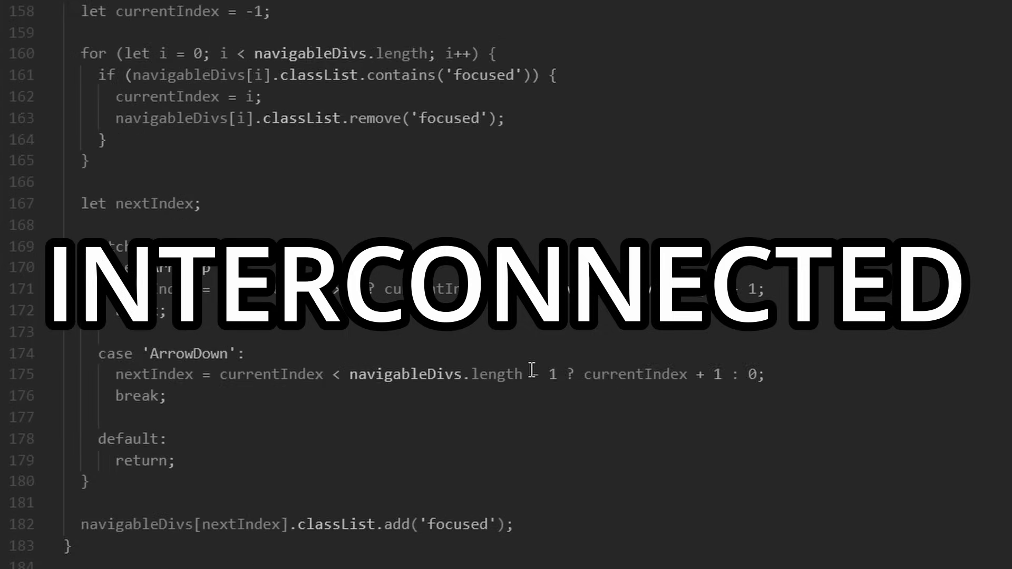
scroll(down, 3)
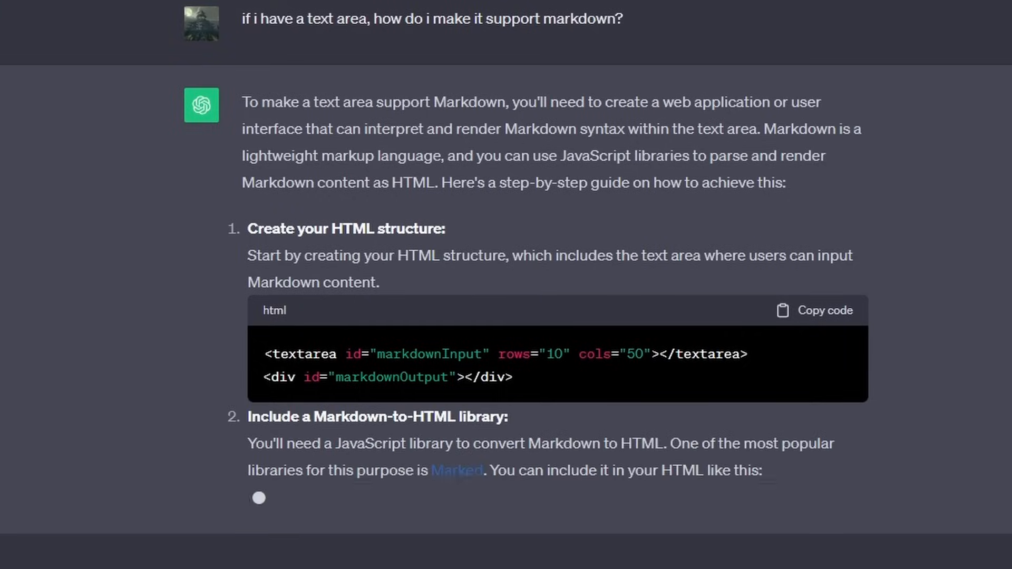
Scroll through ChatGPT's answer on adding Markdown support to a textarea.
scroll(down, 3)
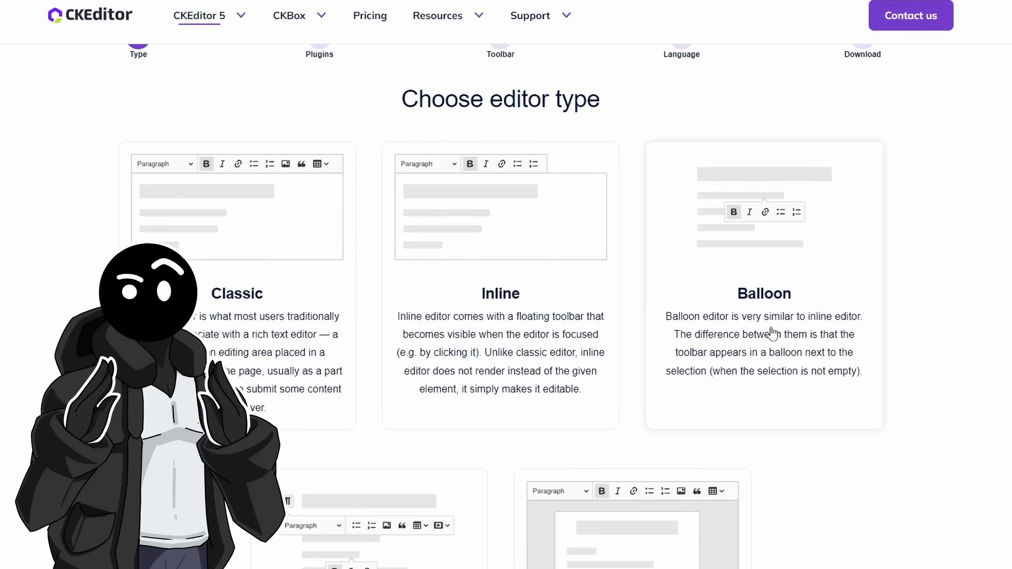
scroll(down, 3)
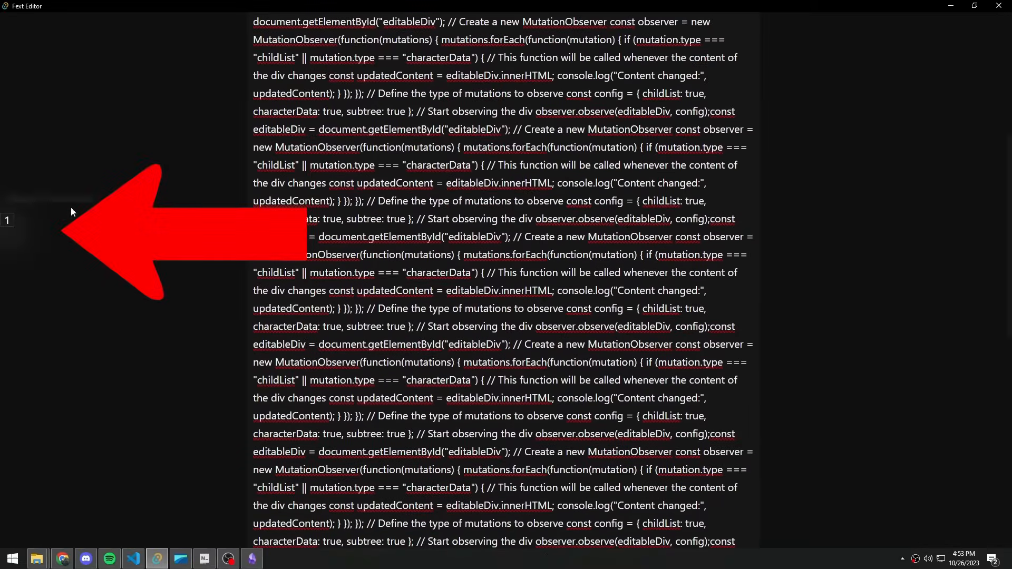
scroll(down, 3)
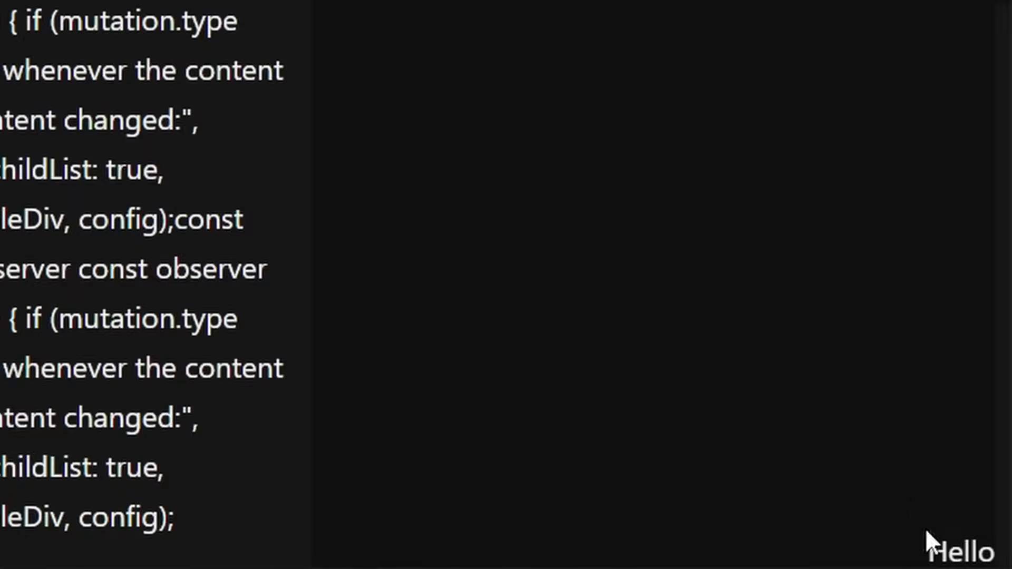
Start typing 'haha this shou…' in the new Fextify note to test the editor.
text(haha this shou)
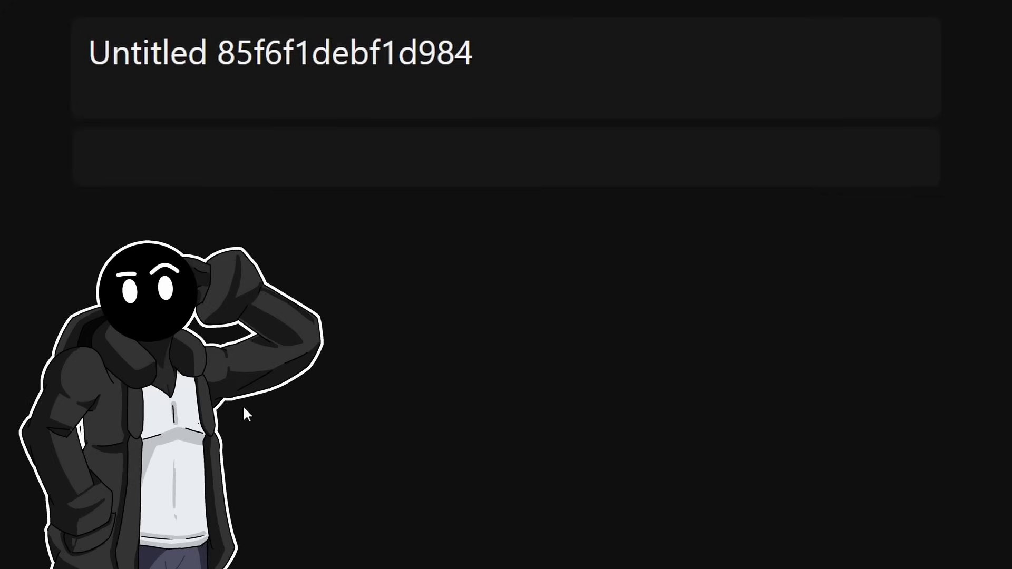
Open the command palette, filter for 'open' and 'switch' file commands, then create a new note.
key(ctrl+p)
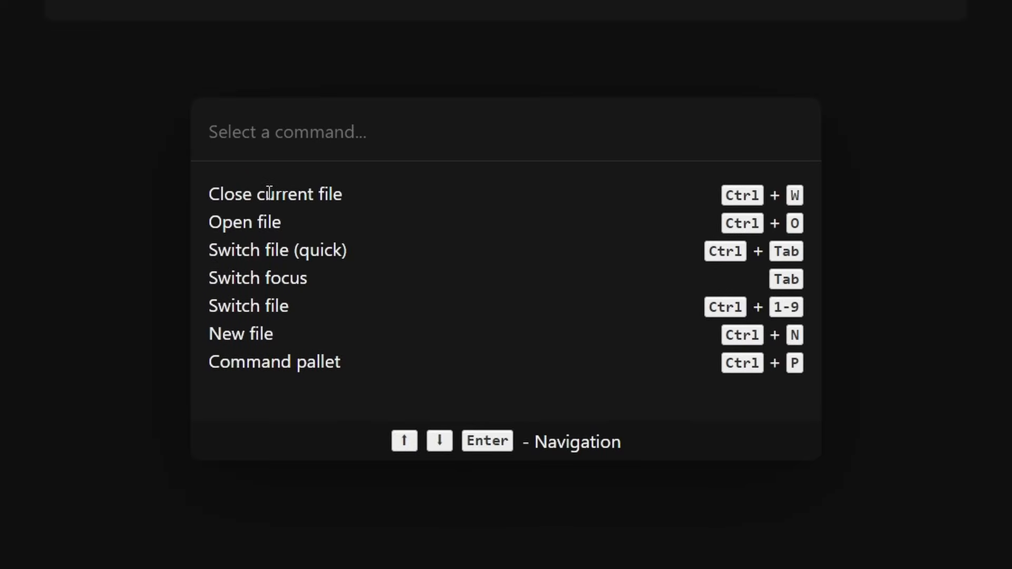
key(ctrl+p)
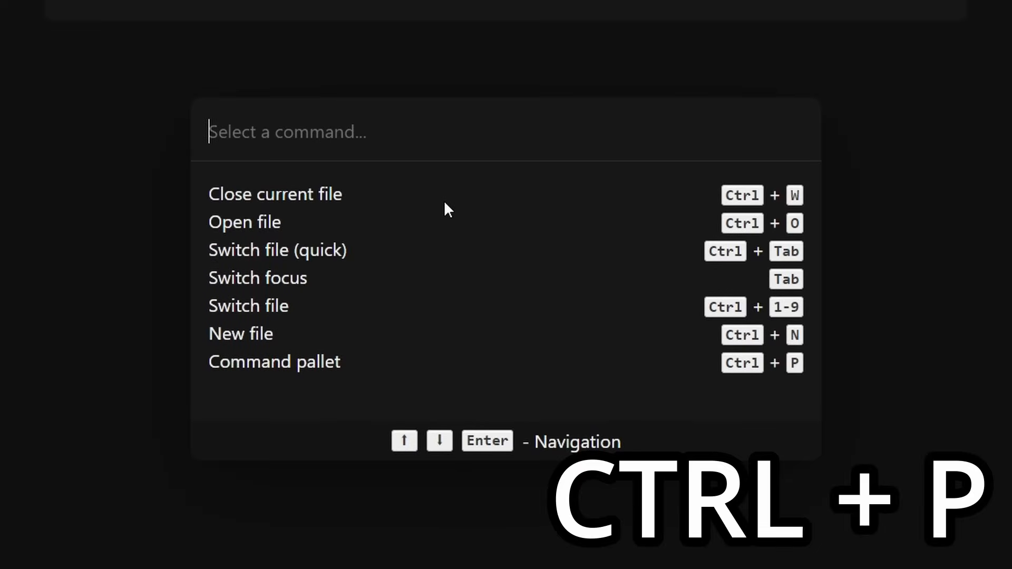
text(open)
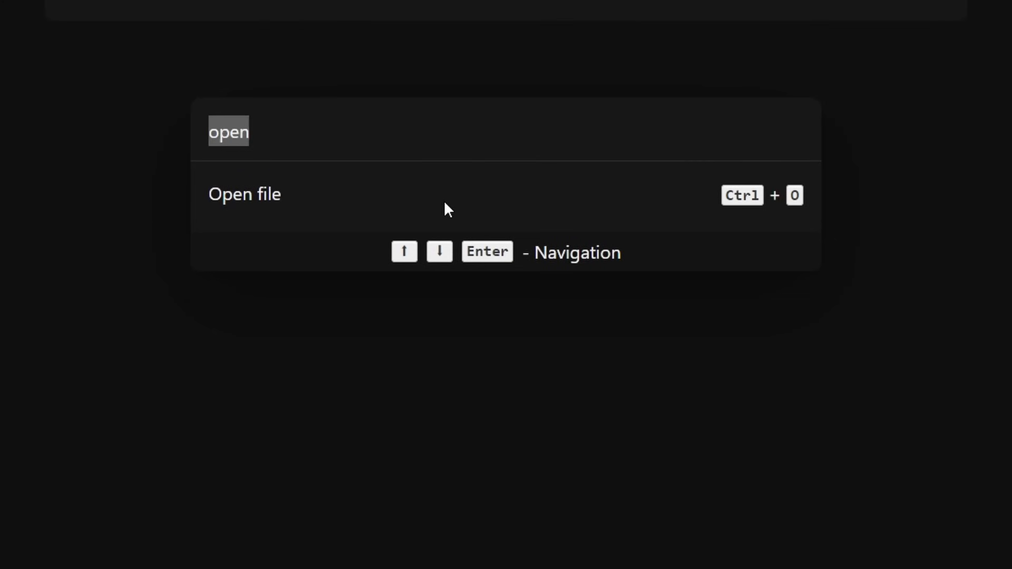
text(switc)
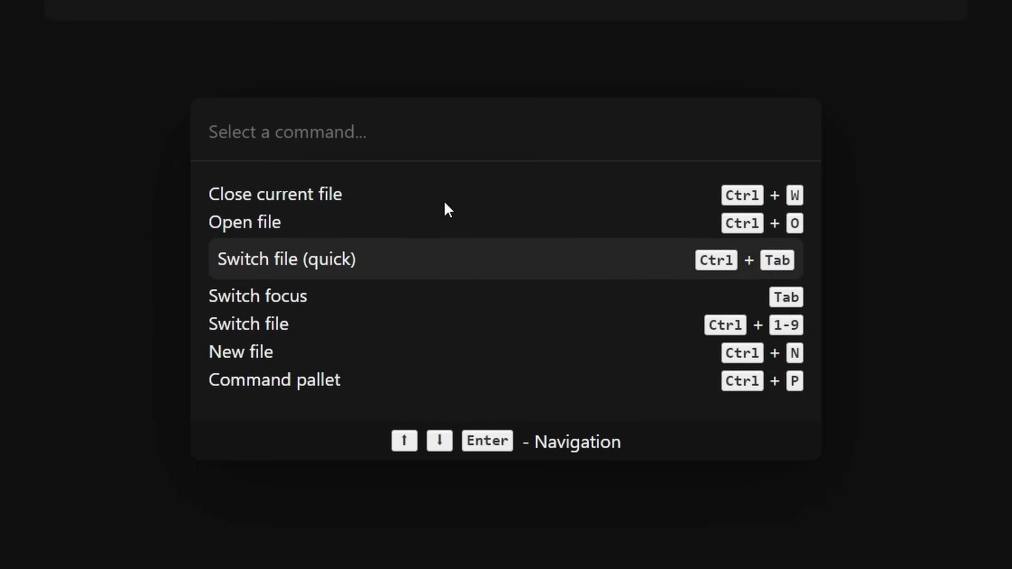
key(Down)
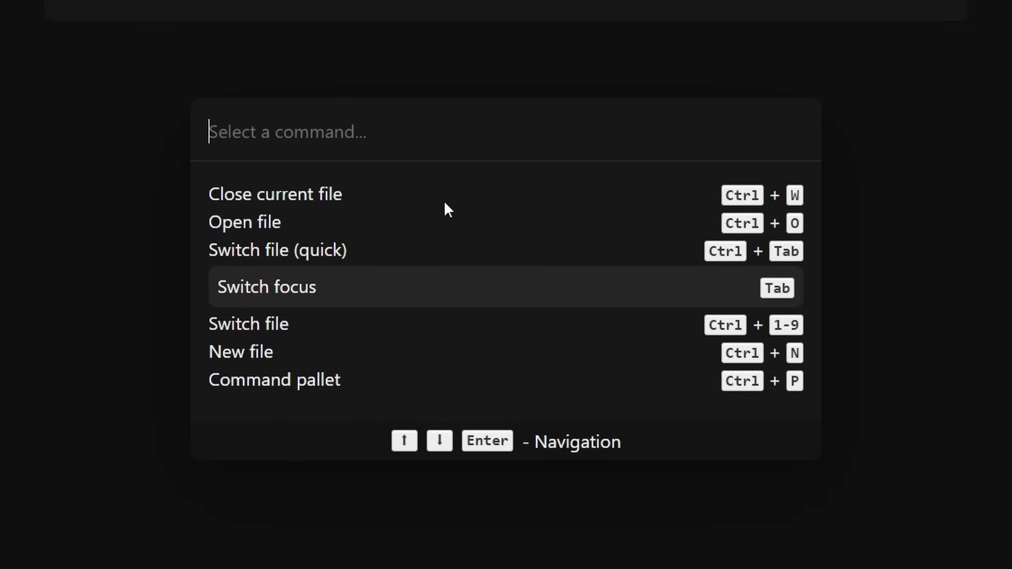
key(ctrl+n)
text(if i do this)
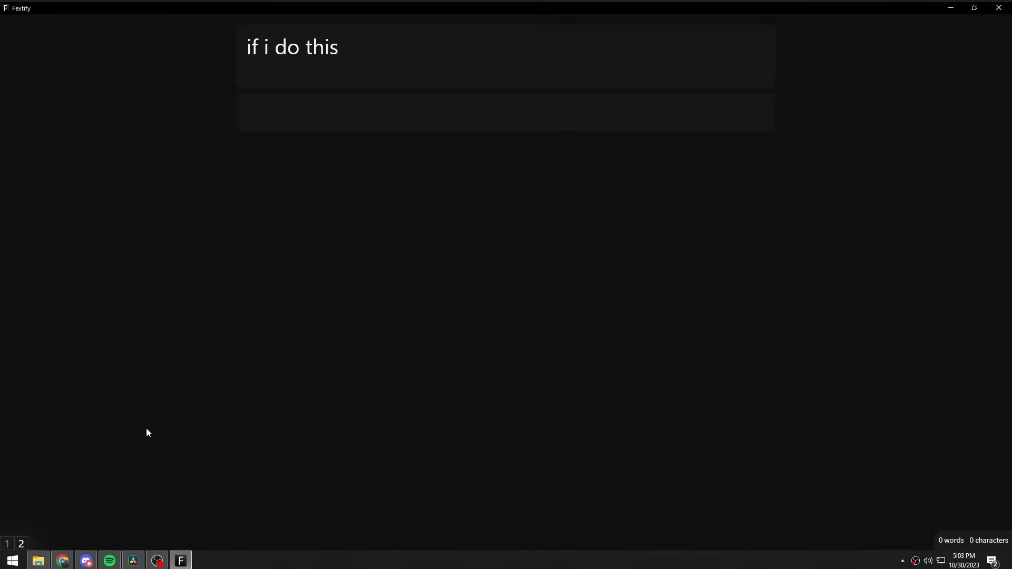
Close the 'if i do this' note and type a bold 'Header' into the new note.
key(ctrl+w)
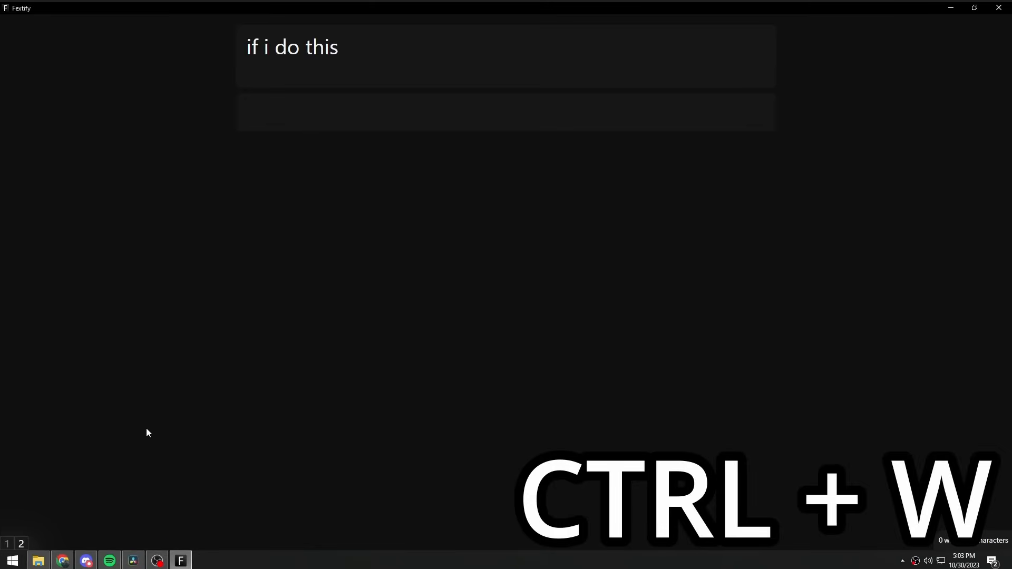
key(ctrl+w)
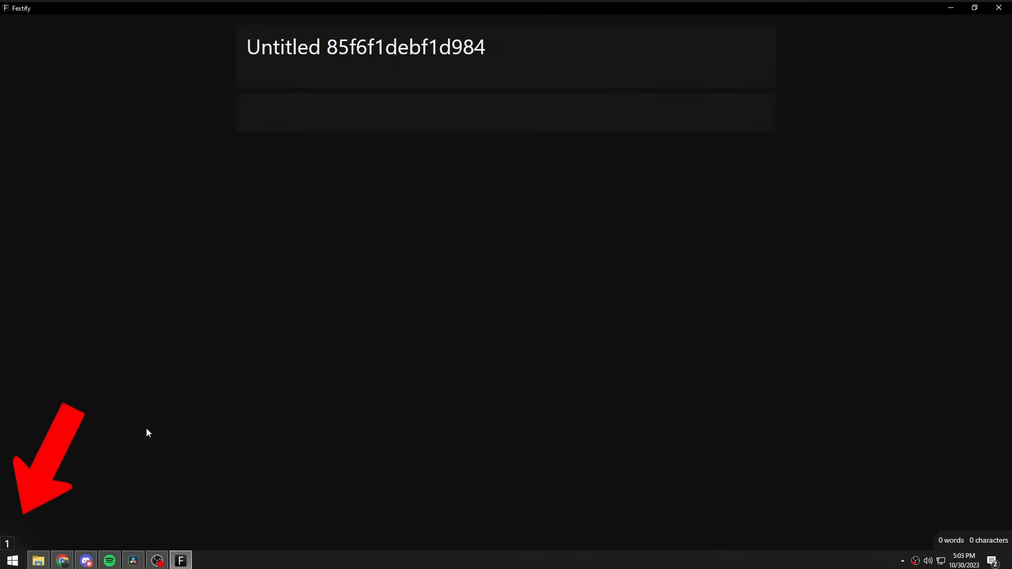
text(Header)
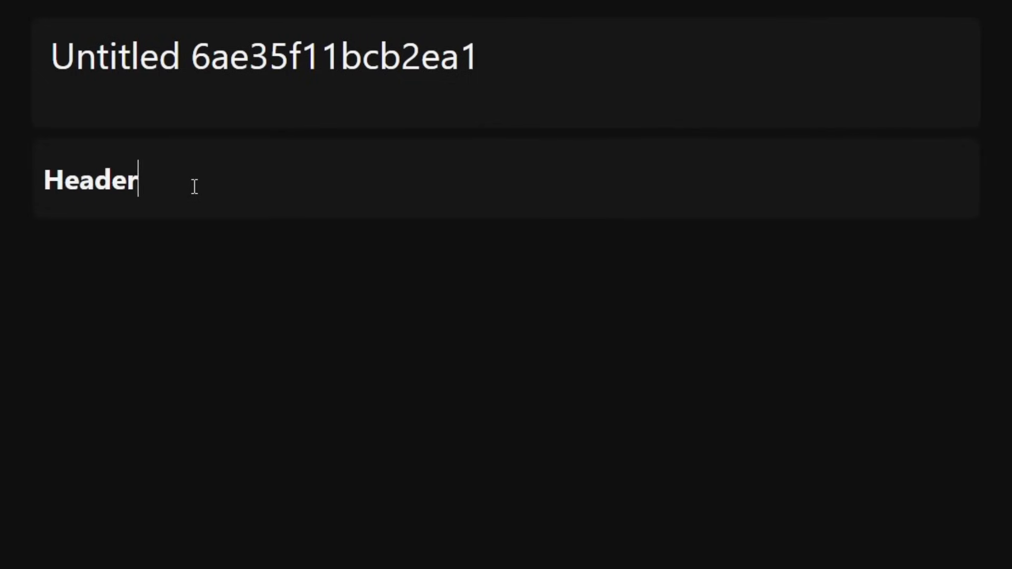
text(ok this here)
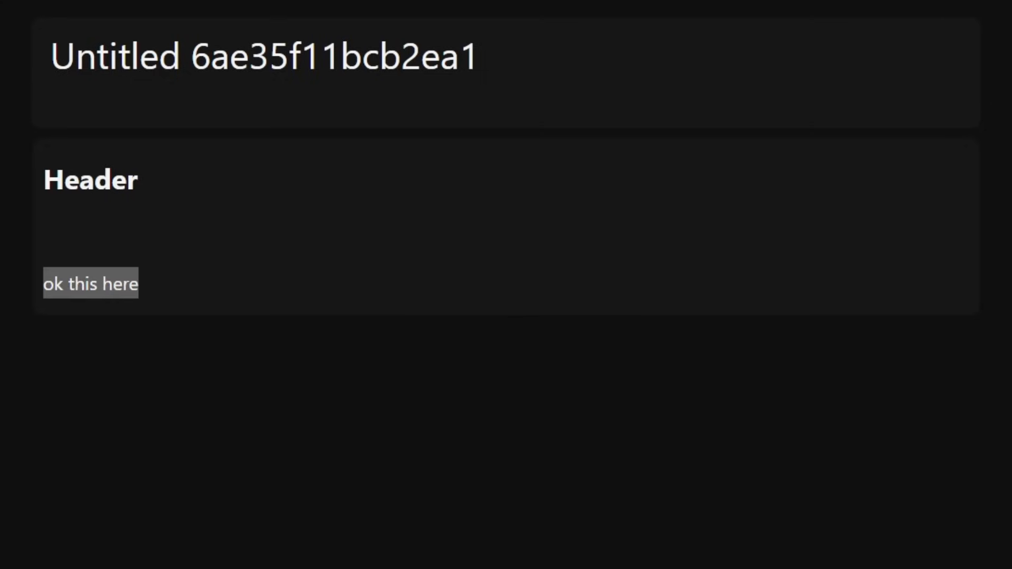
click(271, 241)
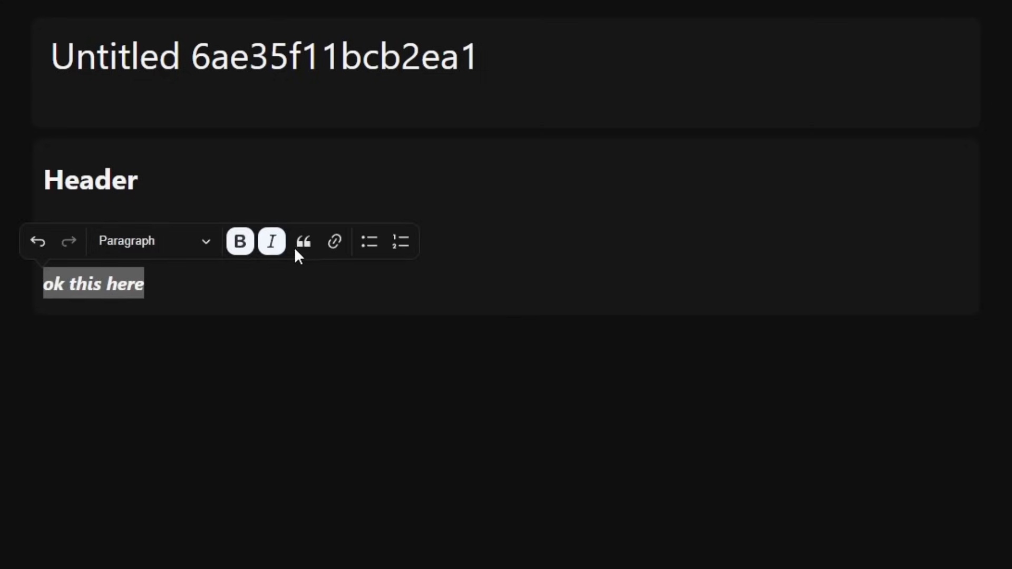
click(334, 241)
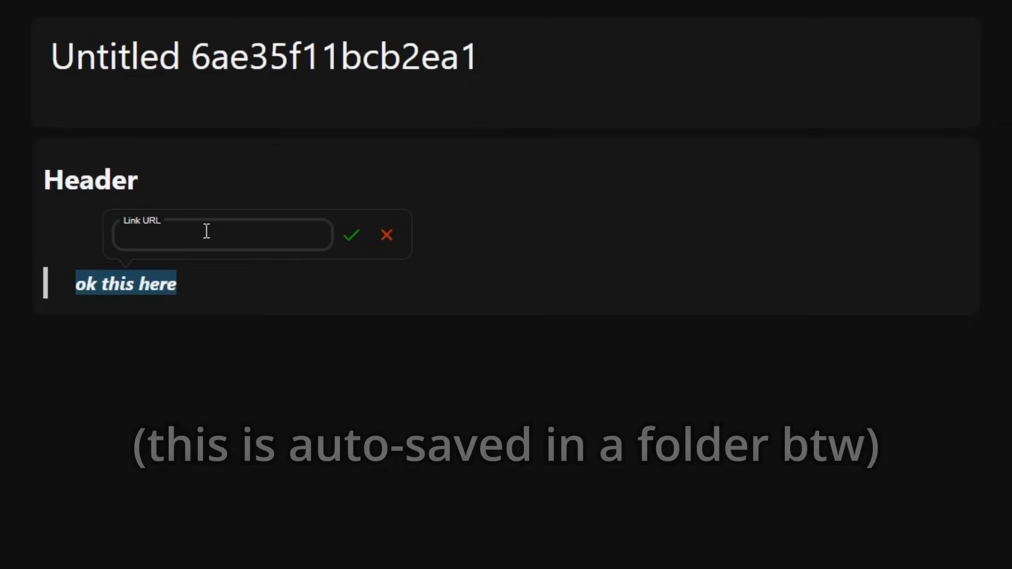
text(https://google.com)
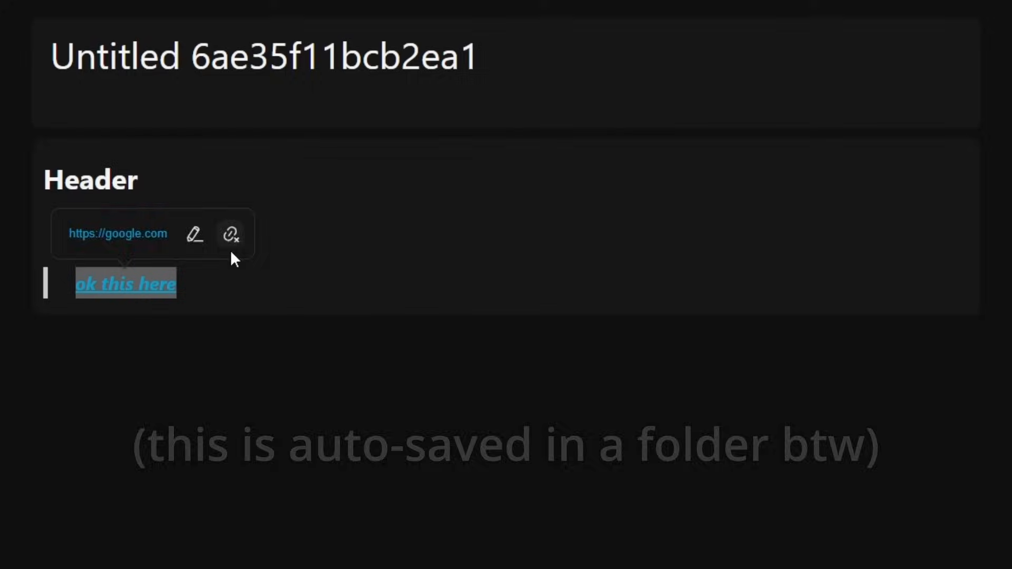
click(230, 234)
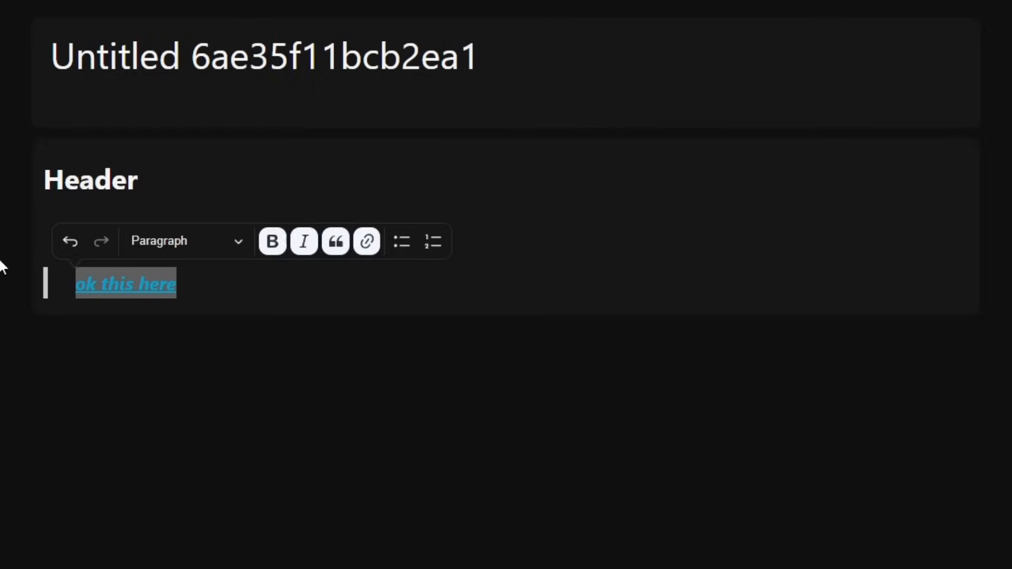
click(471, 241)
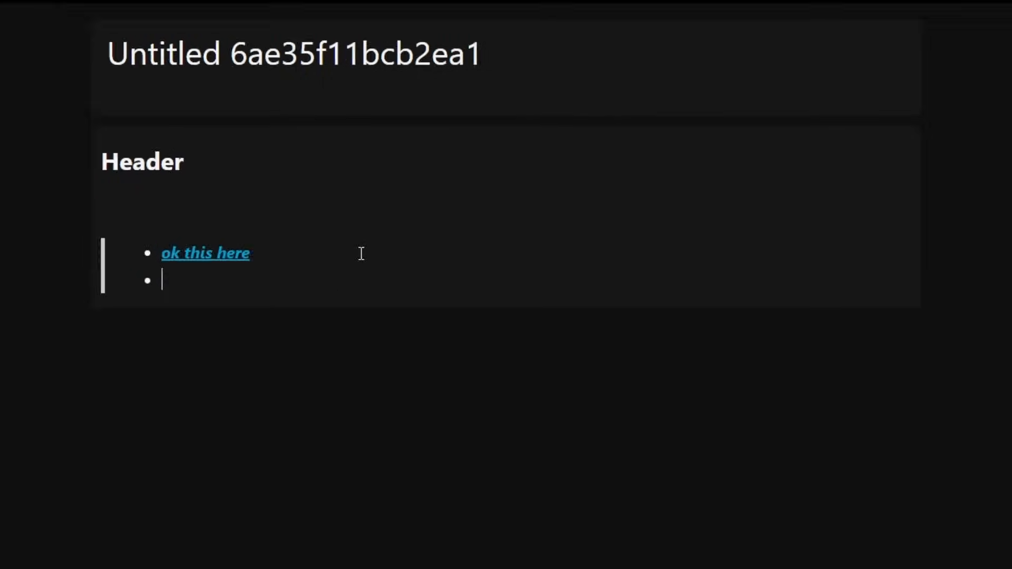
key(ctrl+p)
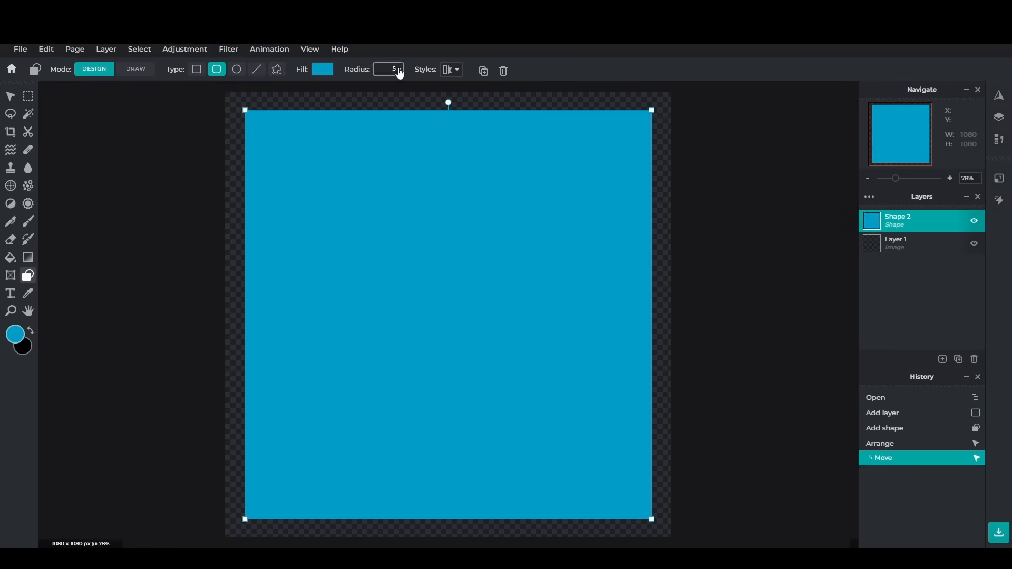
Adjust the blue rounded rectangle's corner radius, then type 'his now counts words, n'.
click(322, 70)
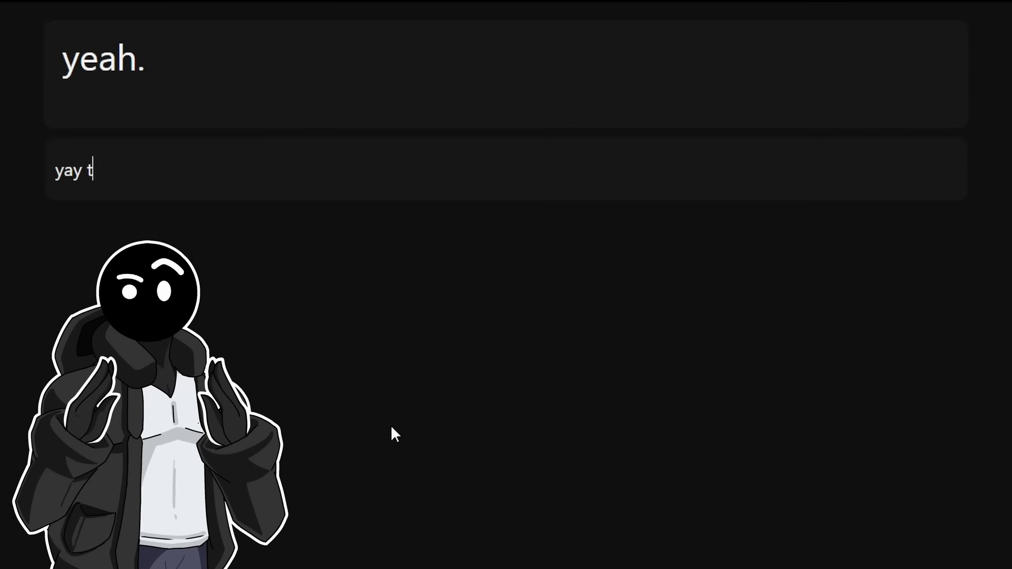
text(his now counts words, n)
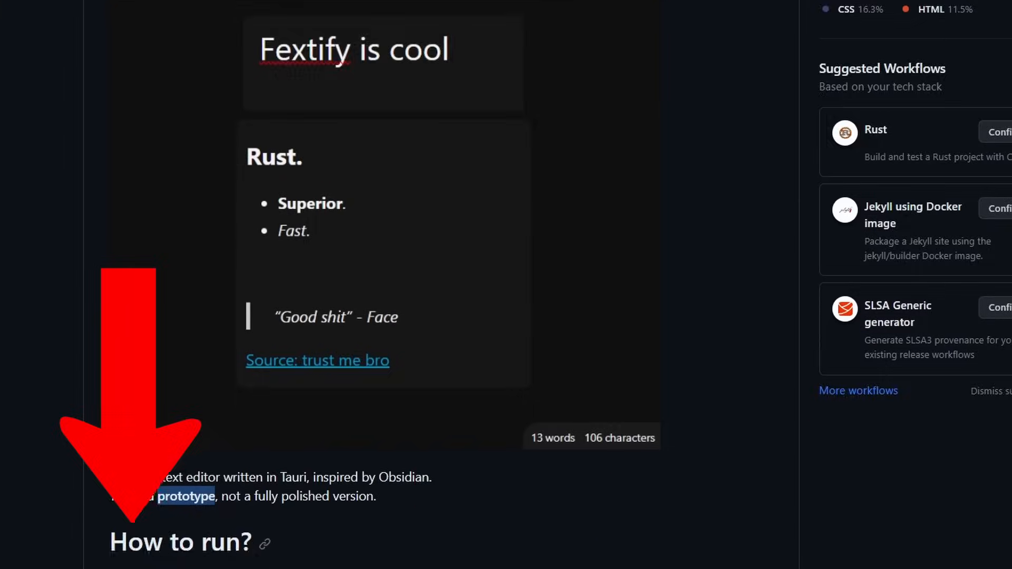
scroll(down, 3)
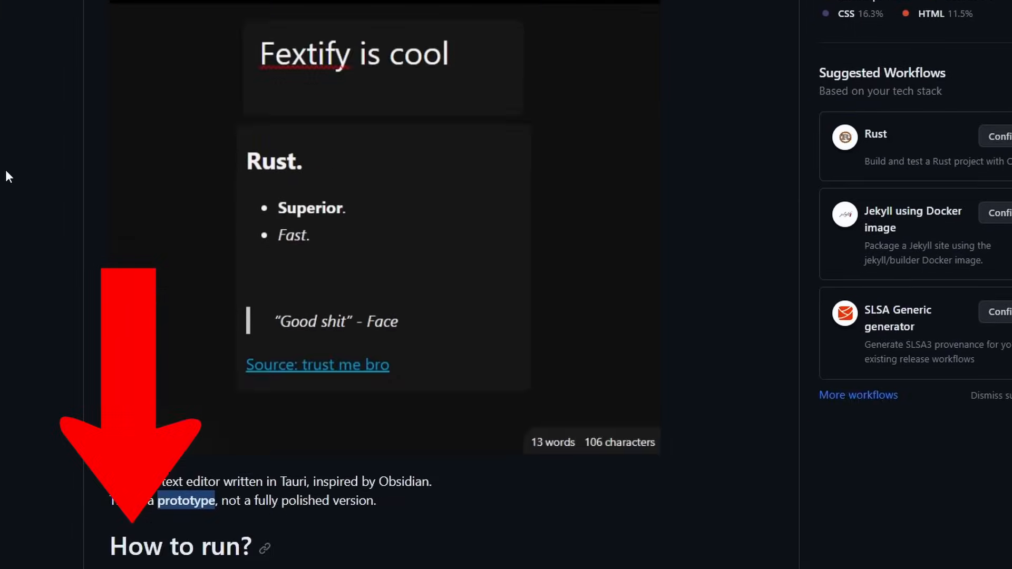